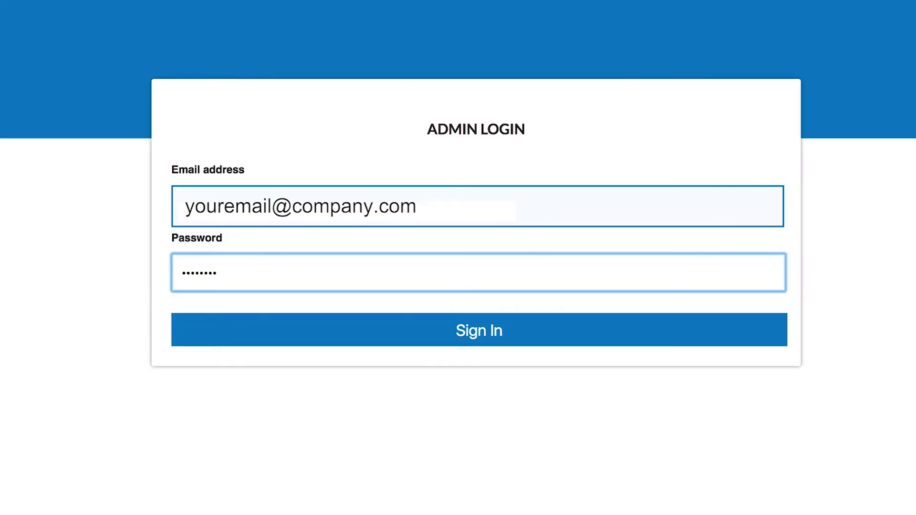
{"action": "mouse_move", "coordinate": [422, 334]}
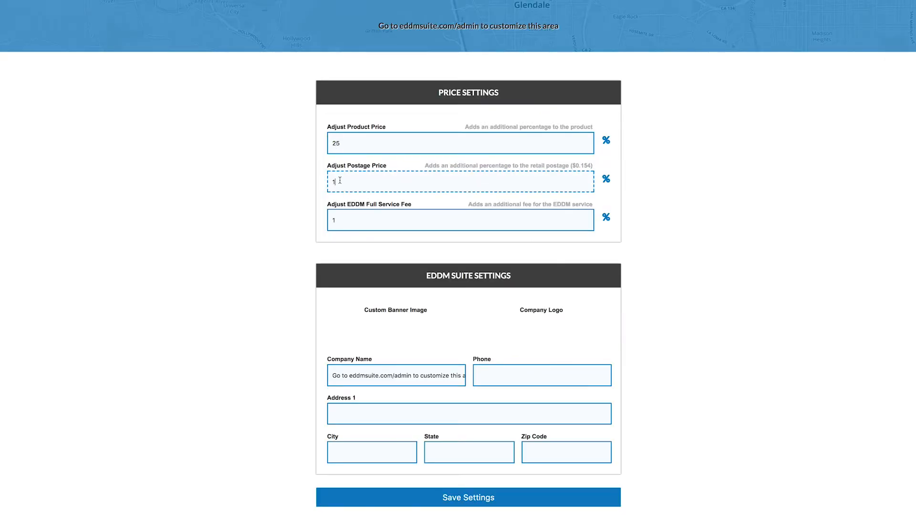
Set the postage price adjustment to 10% and enter a new EDDM full service fee
{"action": "type", "text": "0"}
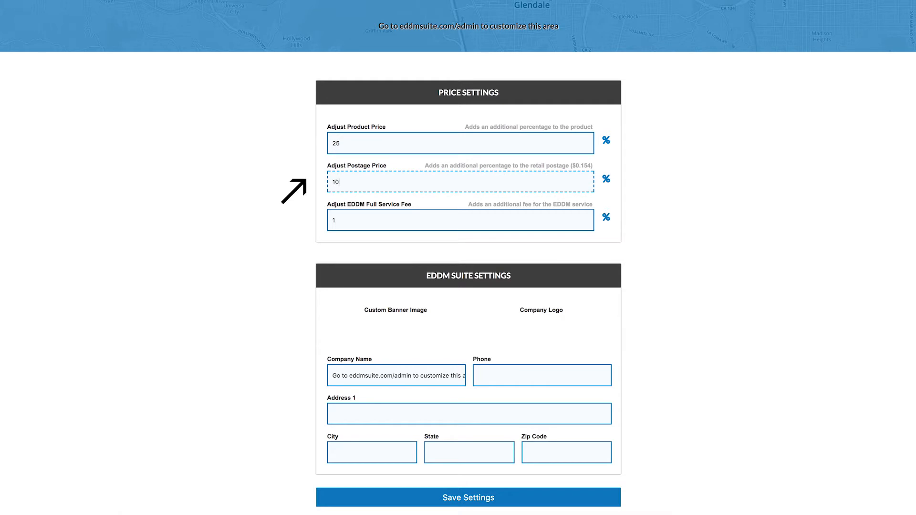
{"action": "left_click", "coordinate": [460, 219]}
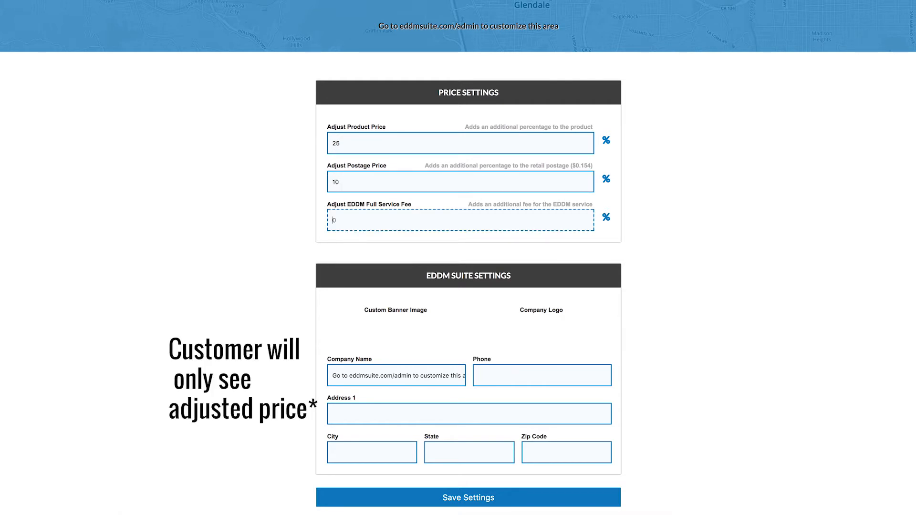
{"action": "type", "text": "5"}
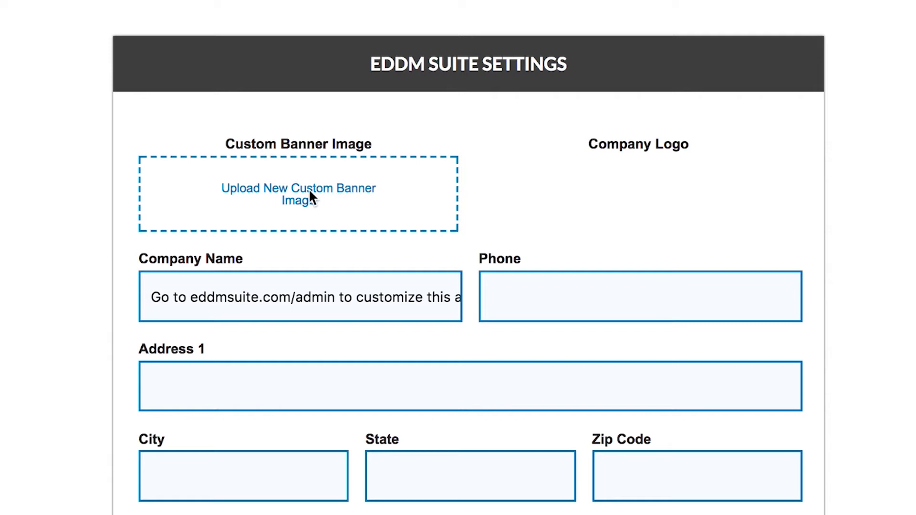
Upload a new custom banner image and a company logo in EDDM Suite Settings
{"action": "left_click", "coordinate": [298, 194]}
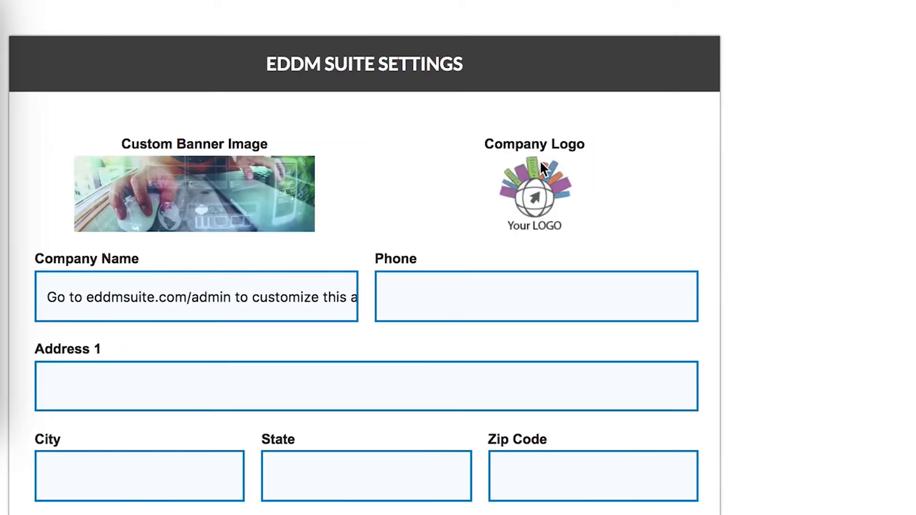
{"action": "left_click", "coordinate": [534, 195]}
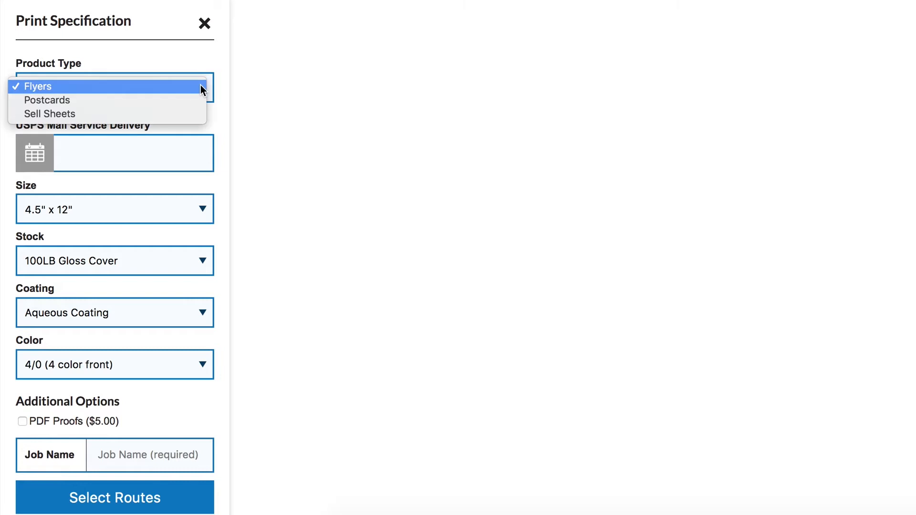
{"action": "mouse_move", "coordinate": [193, 100]}
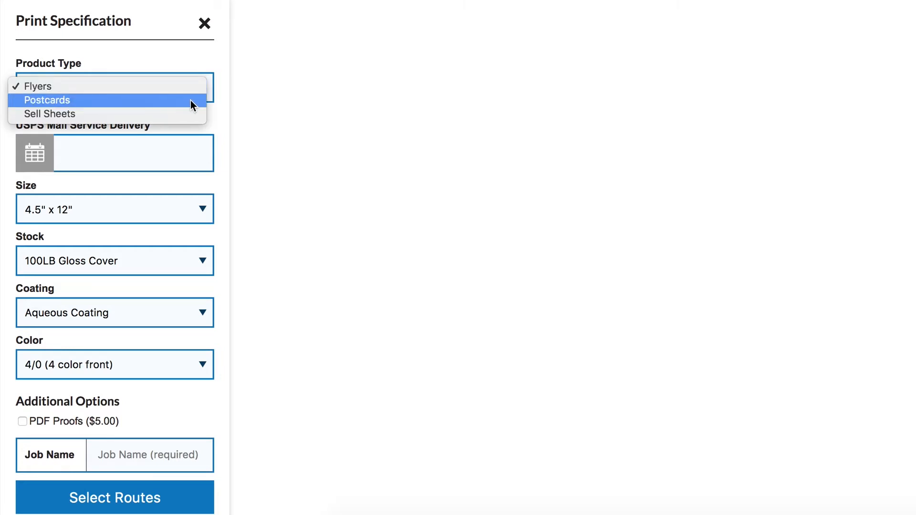
Choose Postcards, enter target mailbox date 6/17/2017, and adjust paper and finish options
{"action": "left_click", "coordinate": [46, 99]}
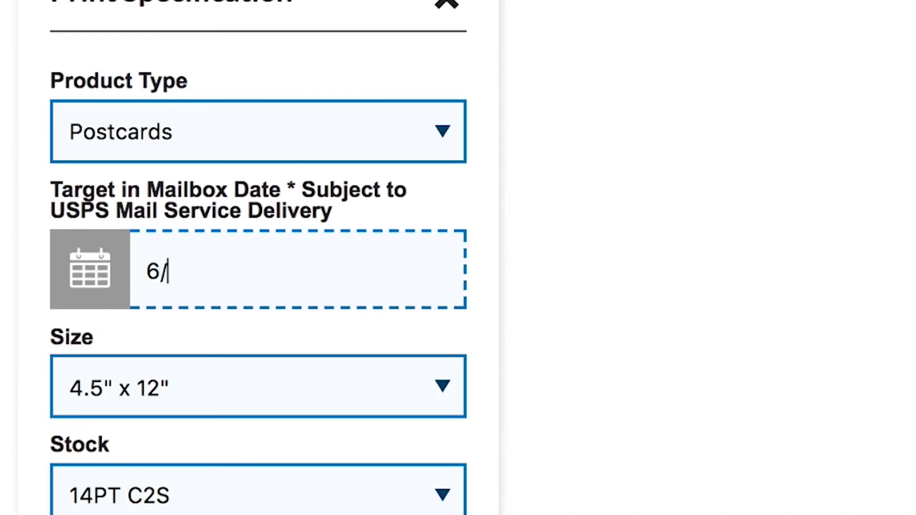
{"action": "type", "text": "17"}
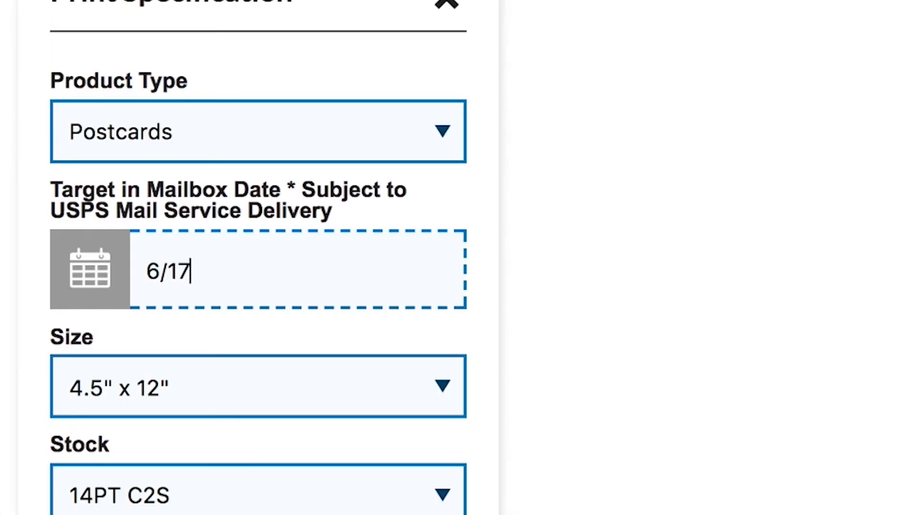
{"action": "type", "text": "/"}
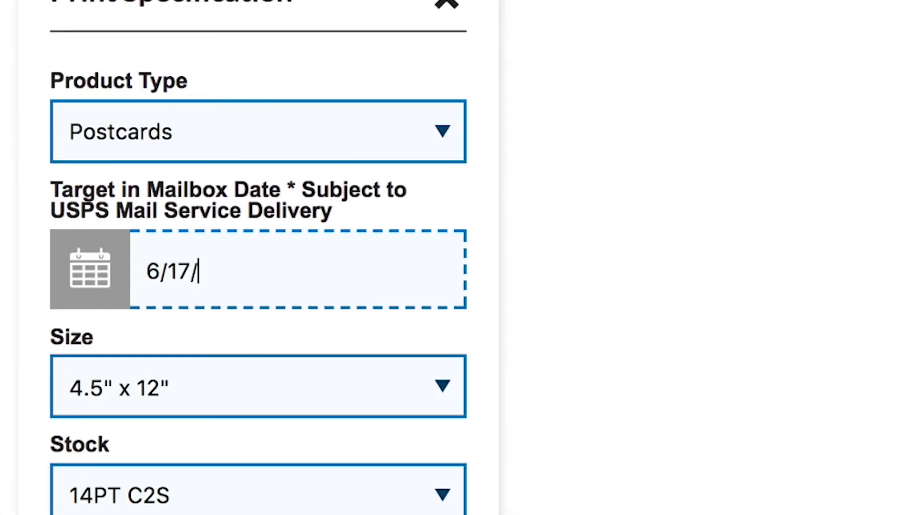
{"action": "type", "text": "2017"}
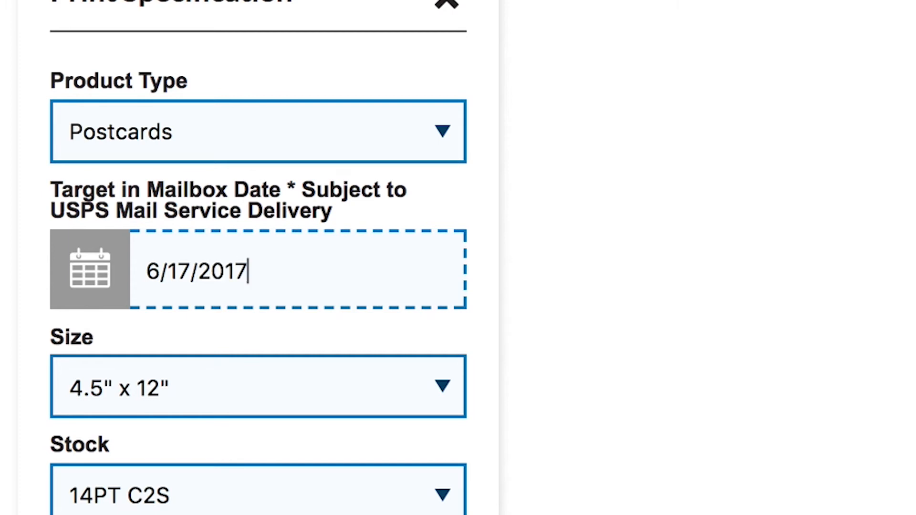
{"action": "scroll", "scroll_direction": "down", "scroll_amount": 3}
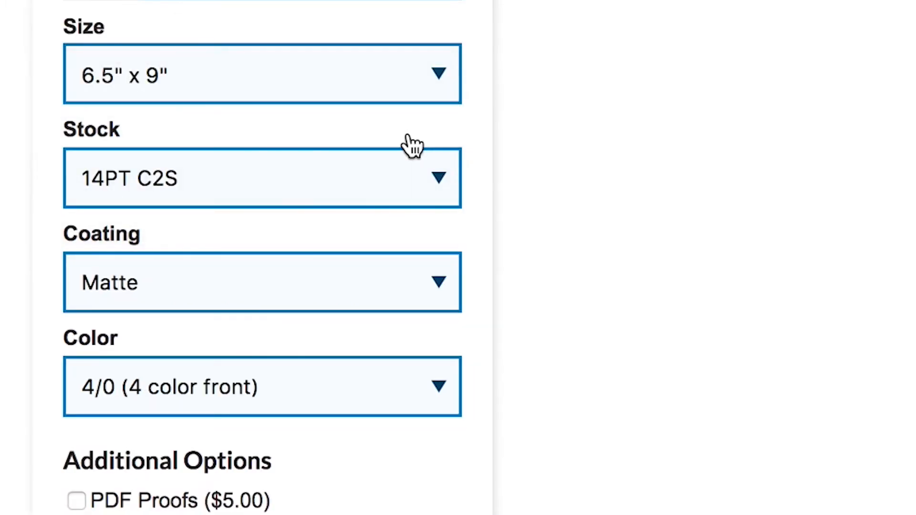
{"action": "left_click", "coordinate": [262, 282]}
{"action": "type", "text": "test"}
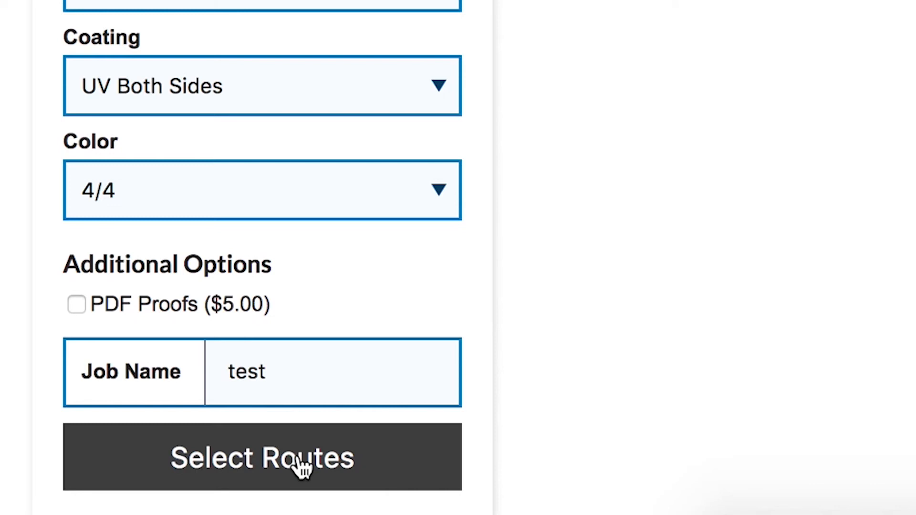
Move on to route selection and search for ZIP 91202
{"action": "left_click", "coordinate": [262, 458]}
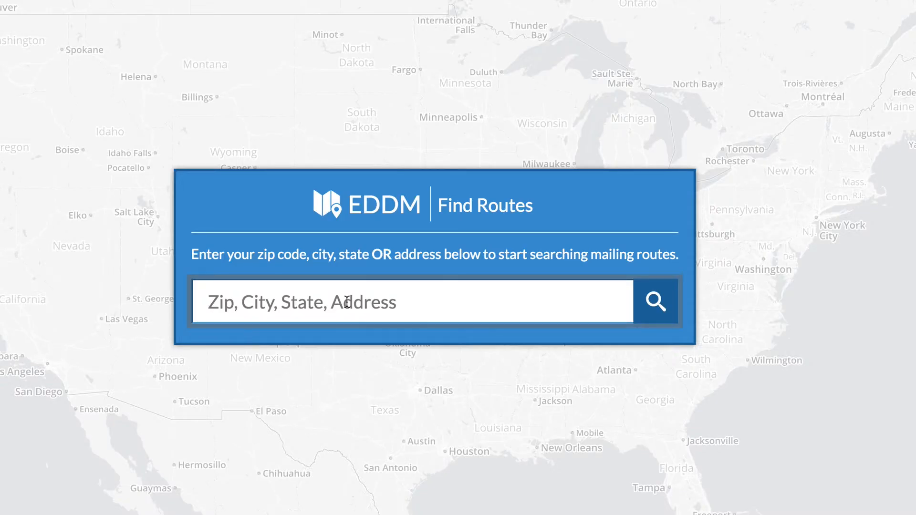
{"action": "type", "text": "912"}
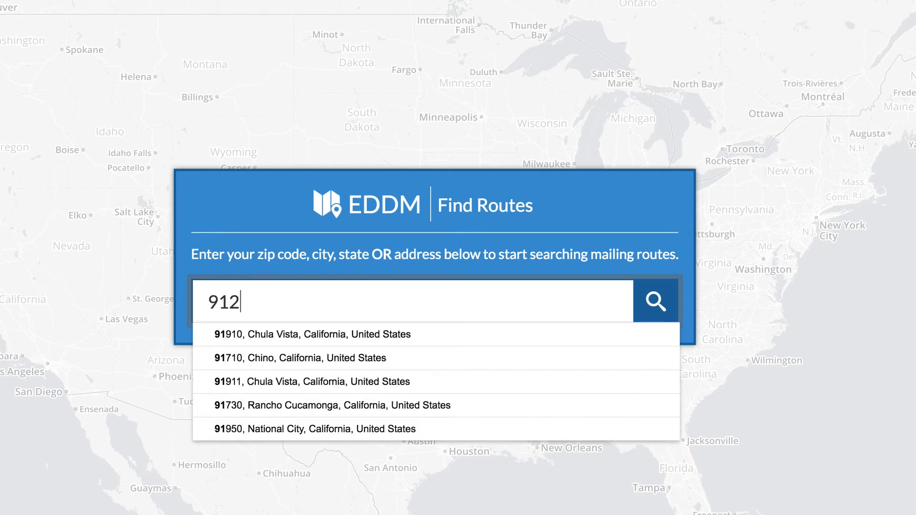
{"action": "type", "text": "02"}
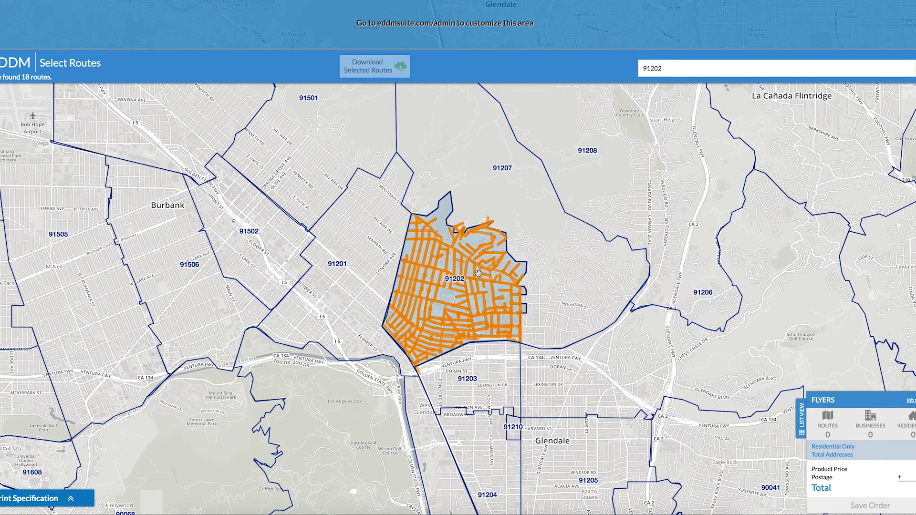
{"action": "mouse_move", "coordinate": [425, 228]}
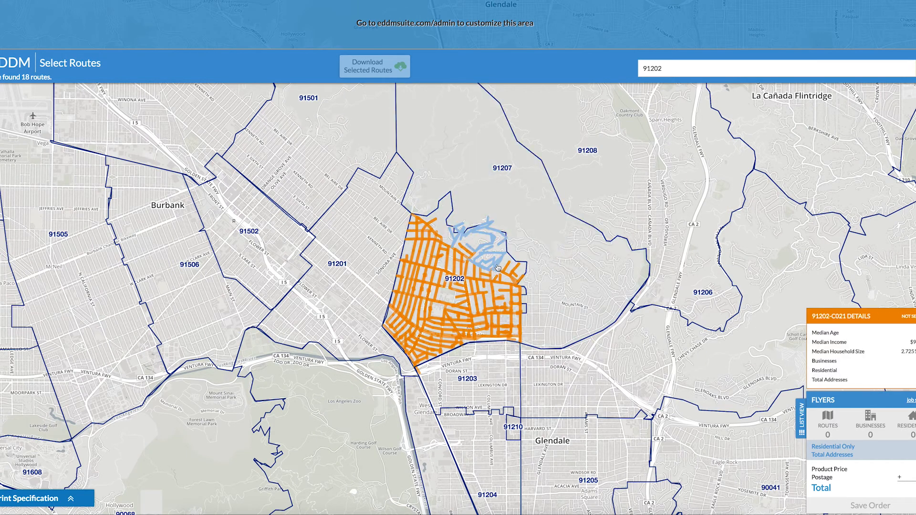
Select routes 91202-C021 and 91202-C014, then all routes in ZIP 91201
{"action": "left_click", "coordinate": [461, 275]}
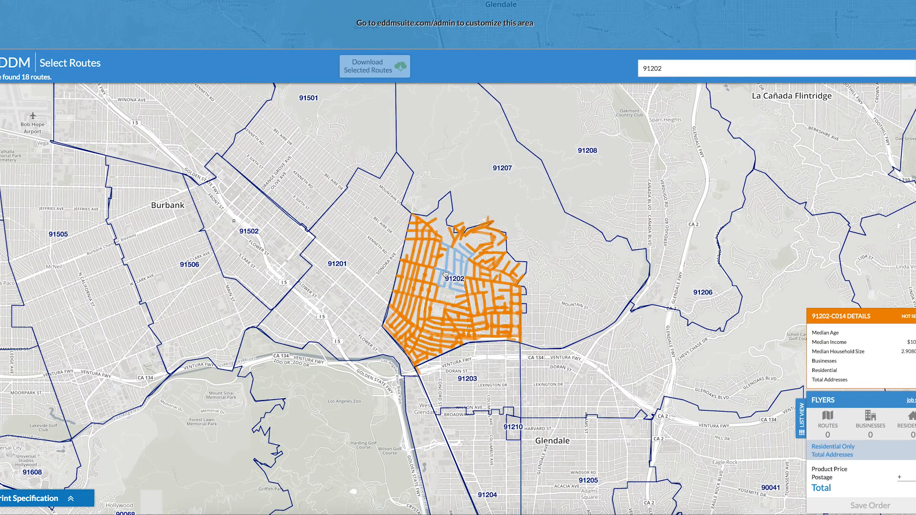
{"action": "left_click", "coordinate": [336, 263]}
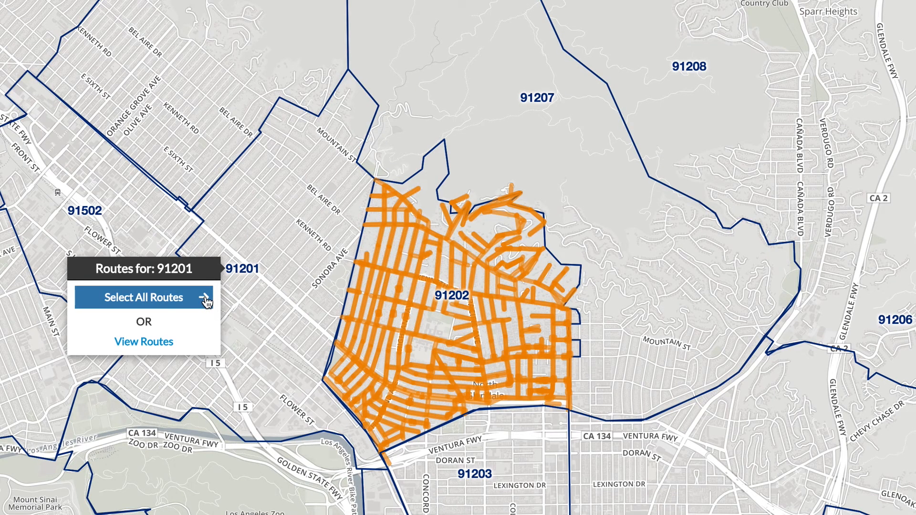
{"action": "left_click", "coordinate": [141, 298]}
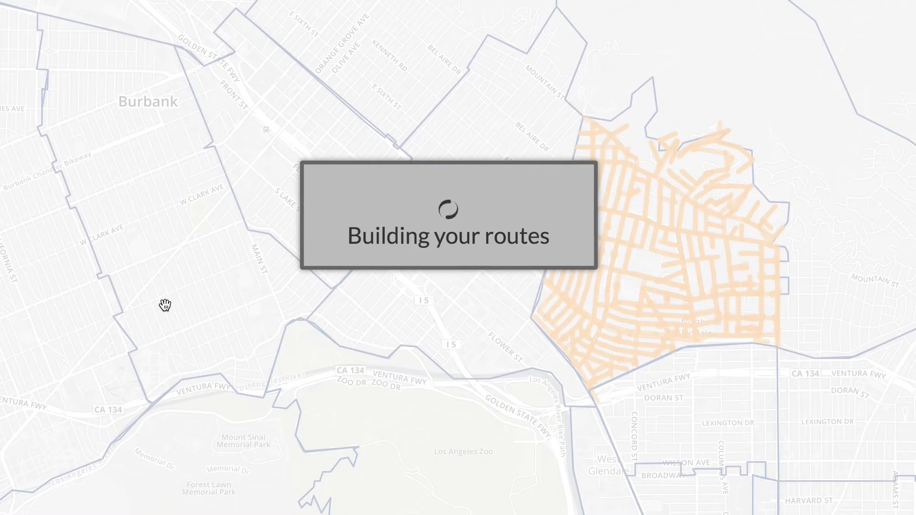
{"action": "type", "text": "5"}
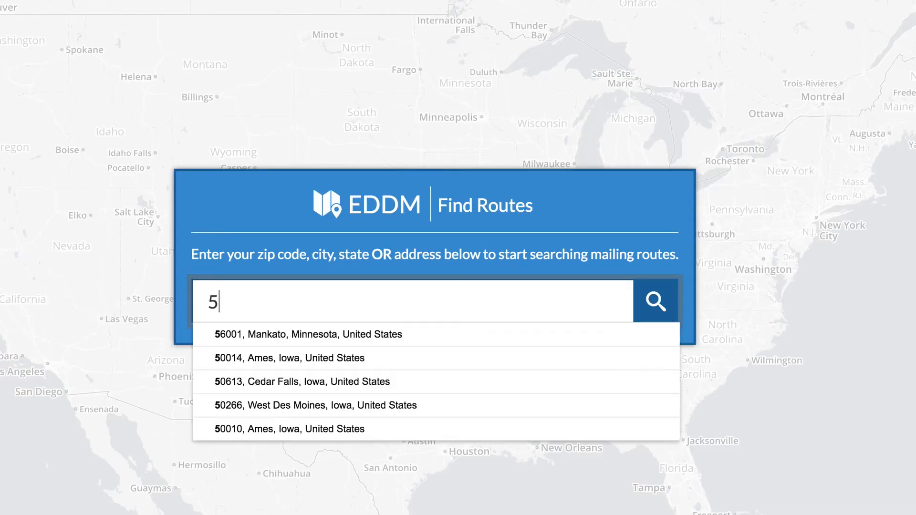
{"action": "type", "text": "900"}
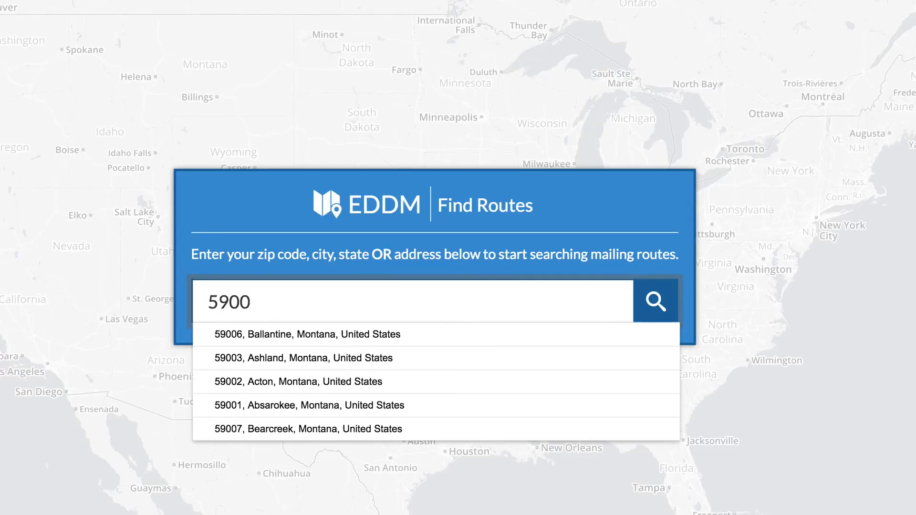
{"action": "type", "text": "San fer"}
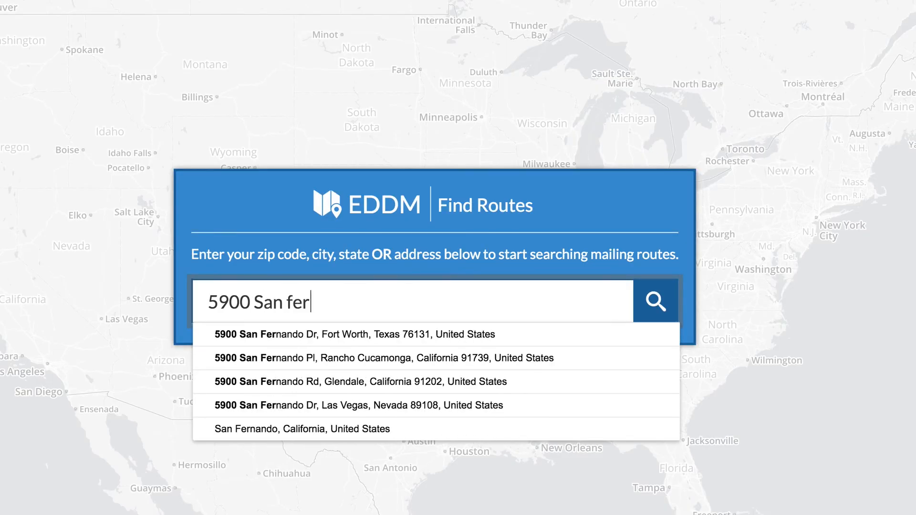
{"action": "left_click", "coordinate": [360, 382]}
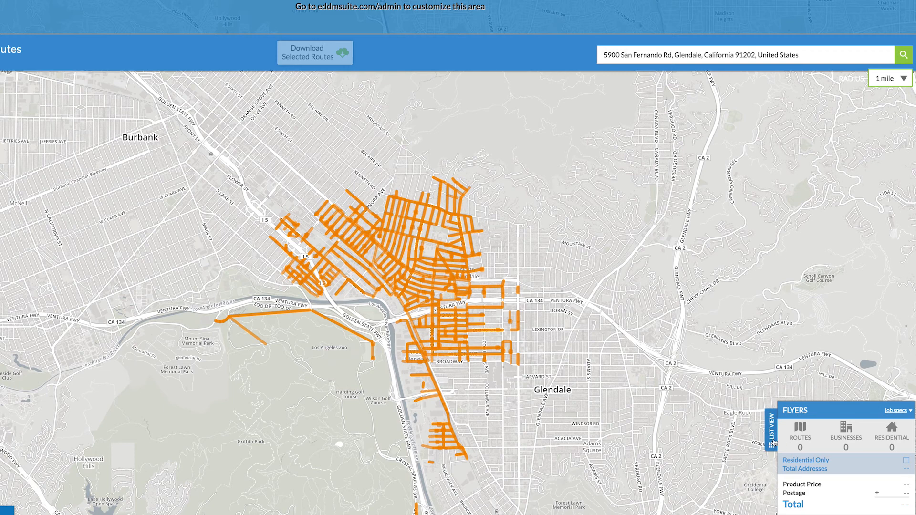
Show the found routes in List View with a larger search radius
{"action": "left_click", "coordinate": [770, 427]}
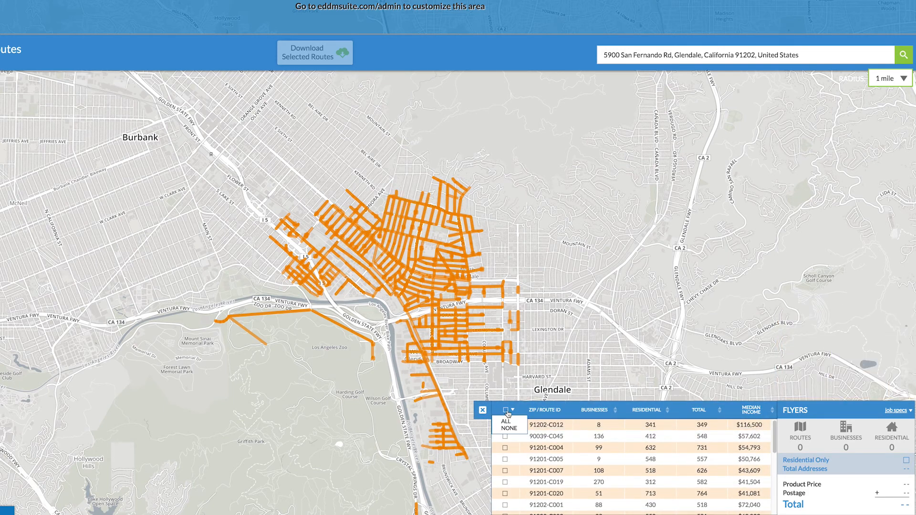
{"action": "left_click", "coordinate": [887, 78]}
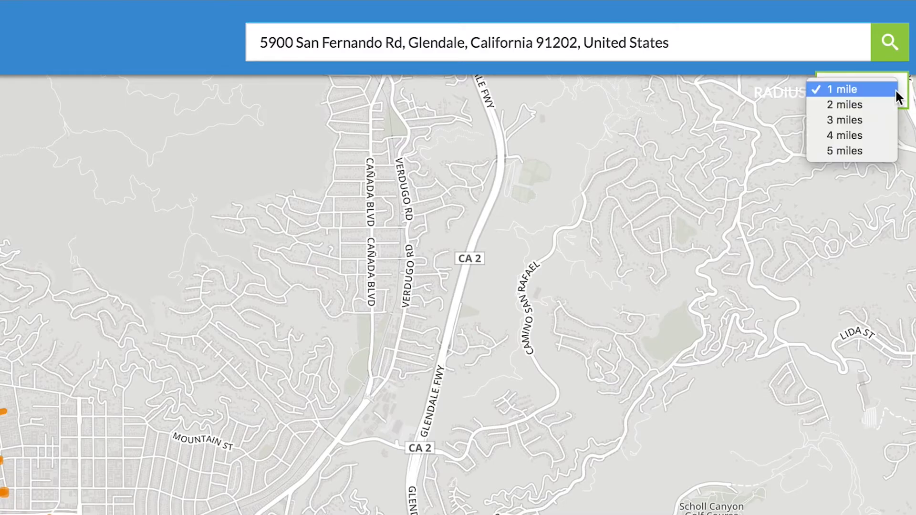
{"action": "left_click", "coordinate": [844, 151]}
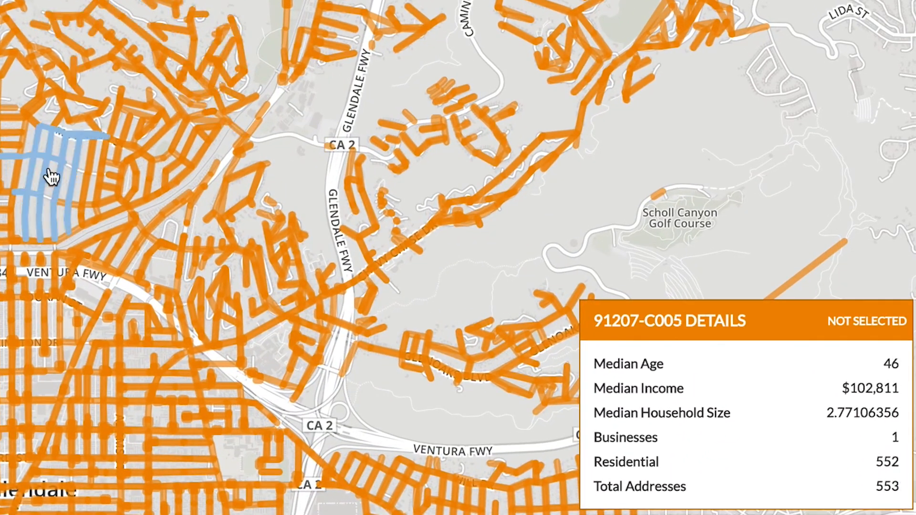
{"action": "mouse_move", "coordinate": [56, 167]}
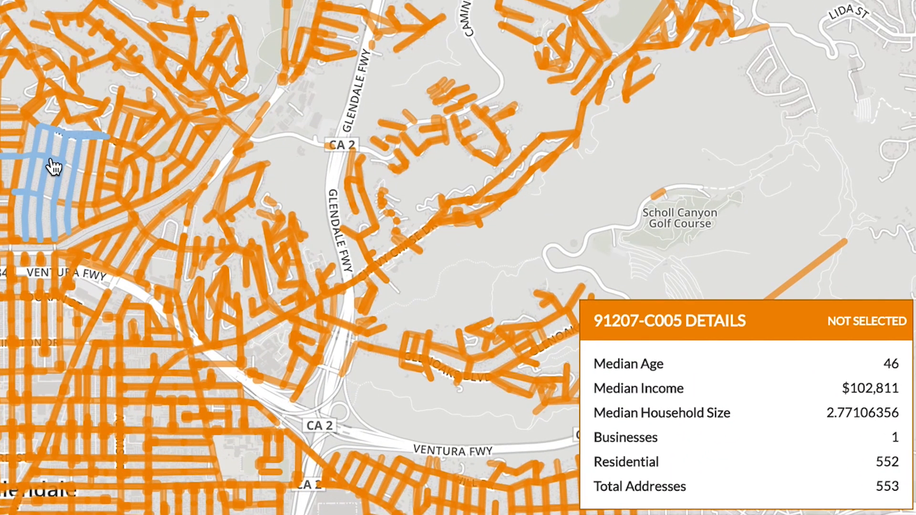
Select route 91207-C005 and re-enter the postage price percentage
{"action": "left_click", "coordinate": [90, 182]}
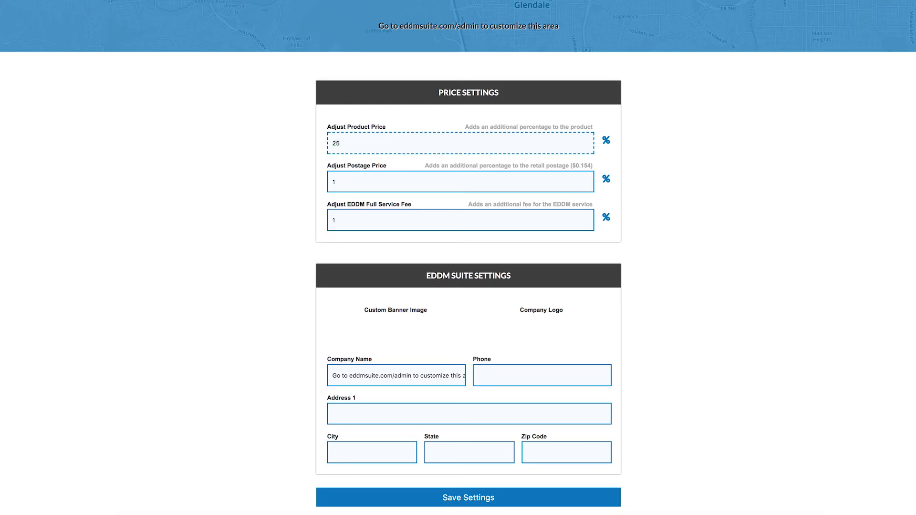
{"action": "left_click", "coordinate": [460, 181]}
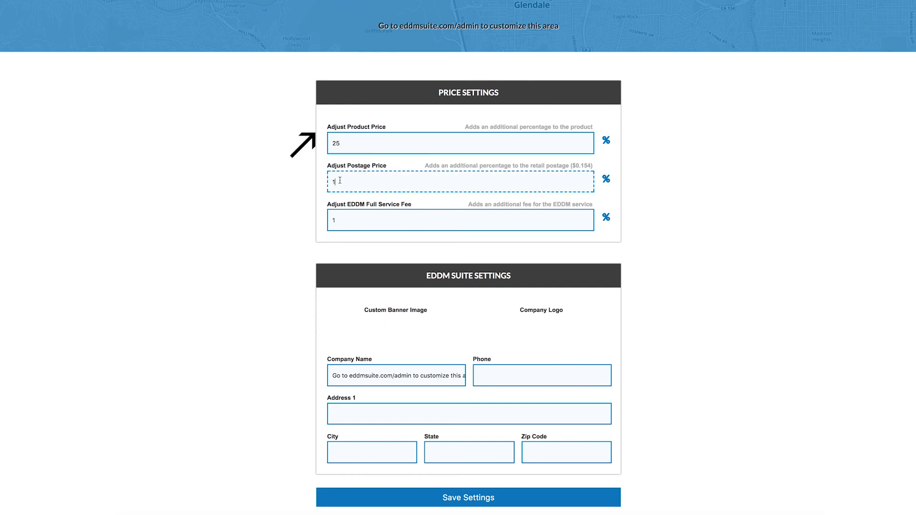
{"action": "type", "text": "0"}
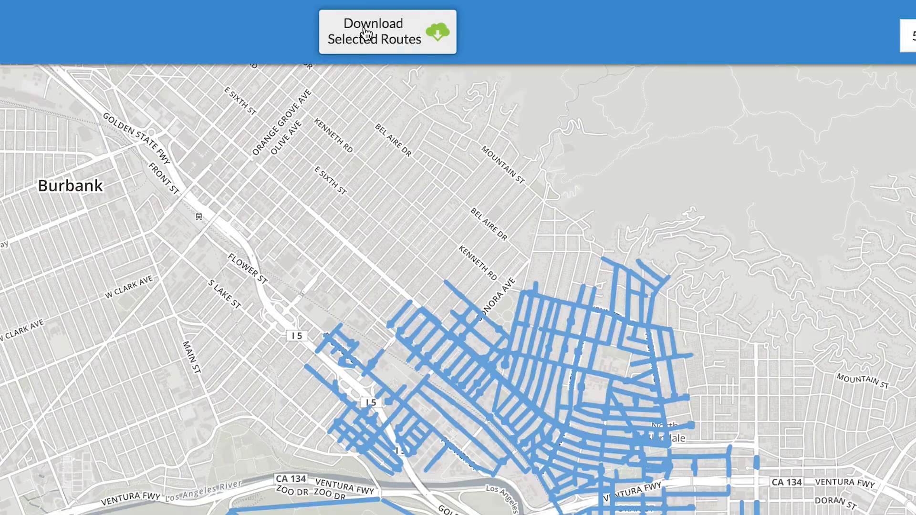
Get a quote for the selected routes with PDF as the format
{"action": "left_click", "coordinate": [372, 31]}
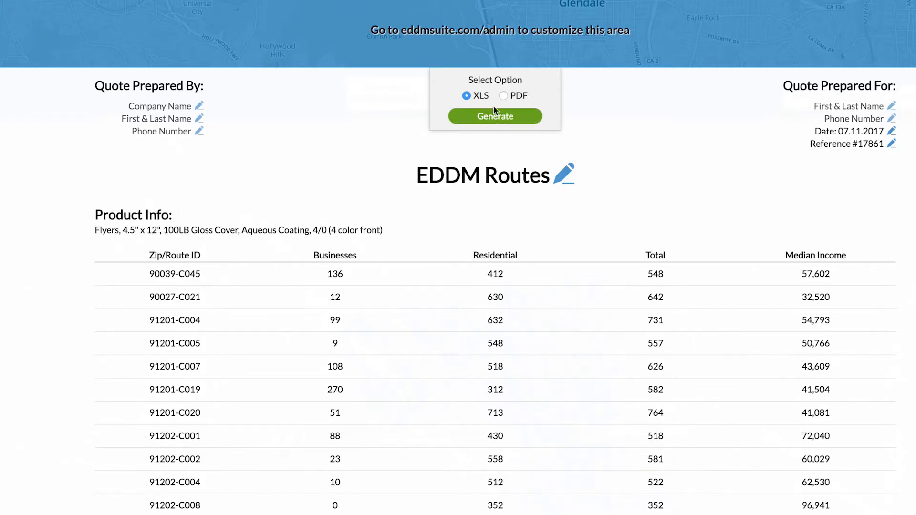
{"action": "mouse_move", "coordinate": [500, 98]}
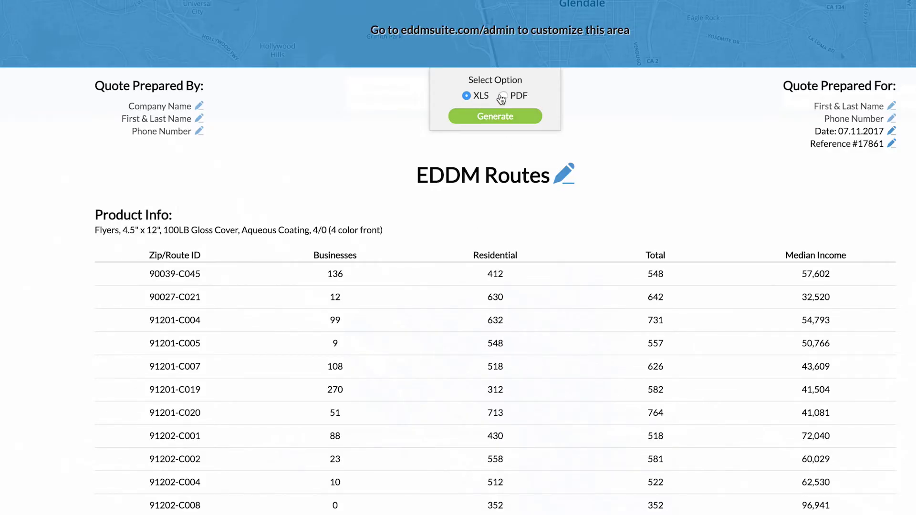
{"action": "left_click", "coordinate": [503, 96]}
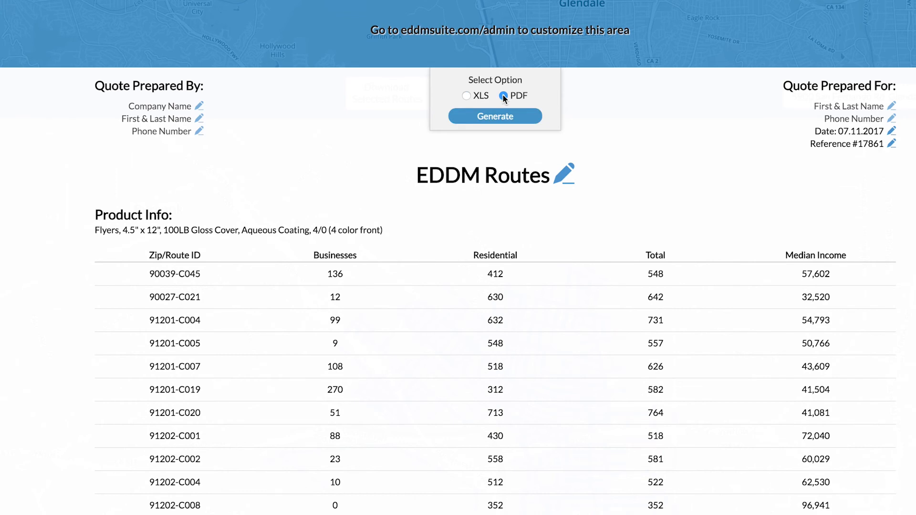
{"action": "mouse_move", "coordinate": [777, 97]}
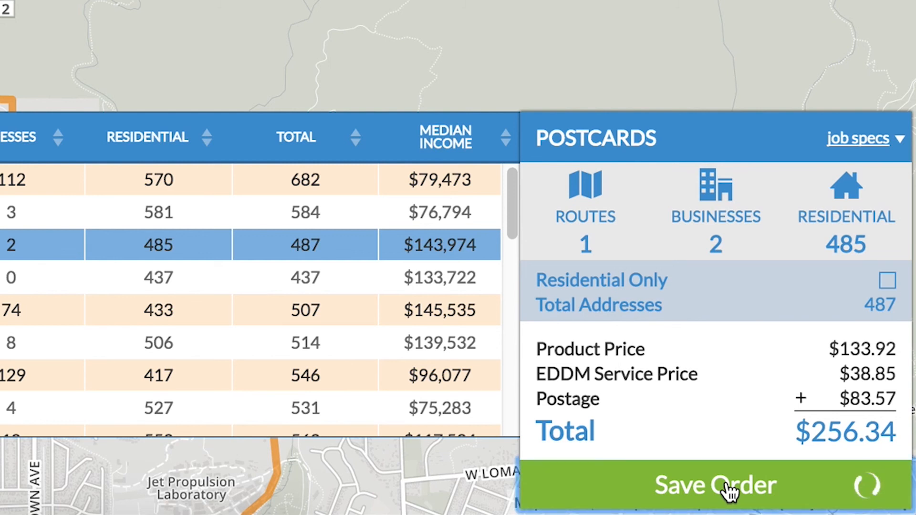
Save the postcard order for job test and download its summary as PDF
{"action": "left_click", "coordinate": [715, 485]}
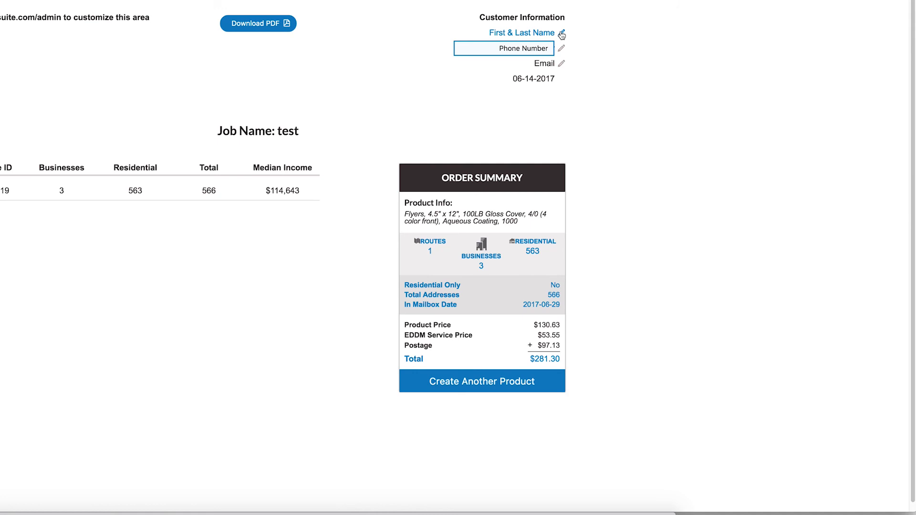
{"action": "left_click", "coordinate": [257, 23]}
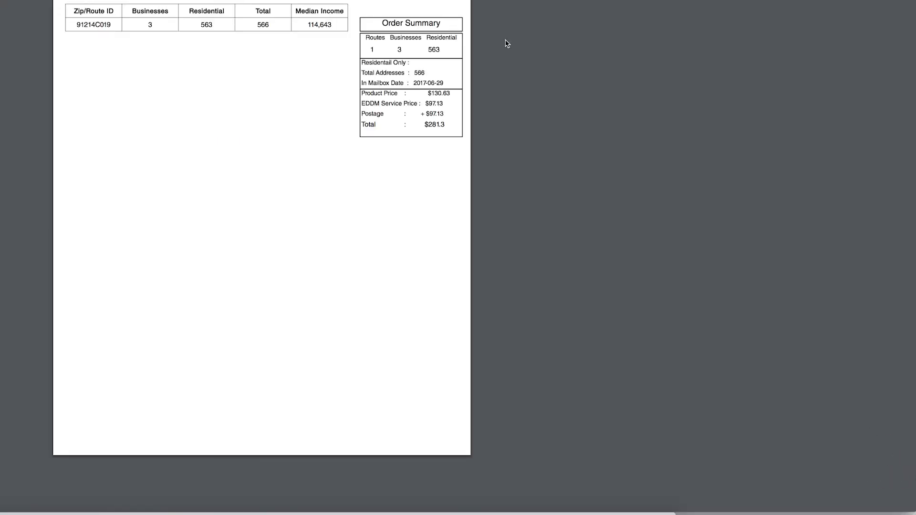